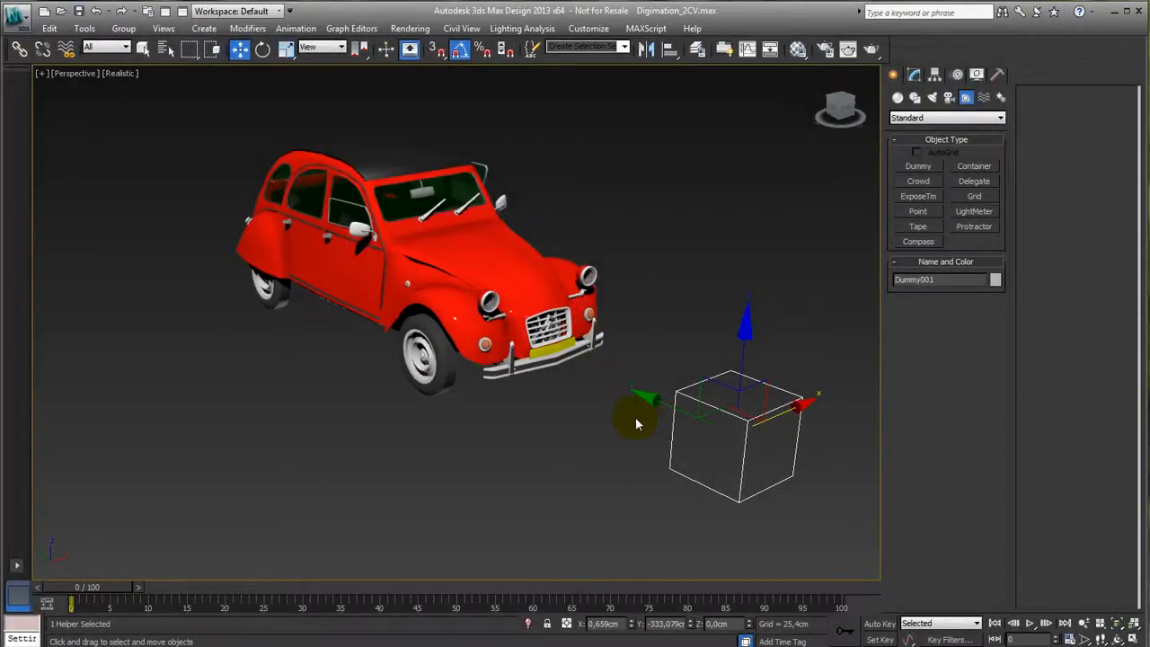
pyautogui.moveTo(575, 395)
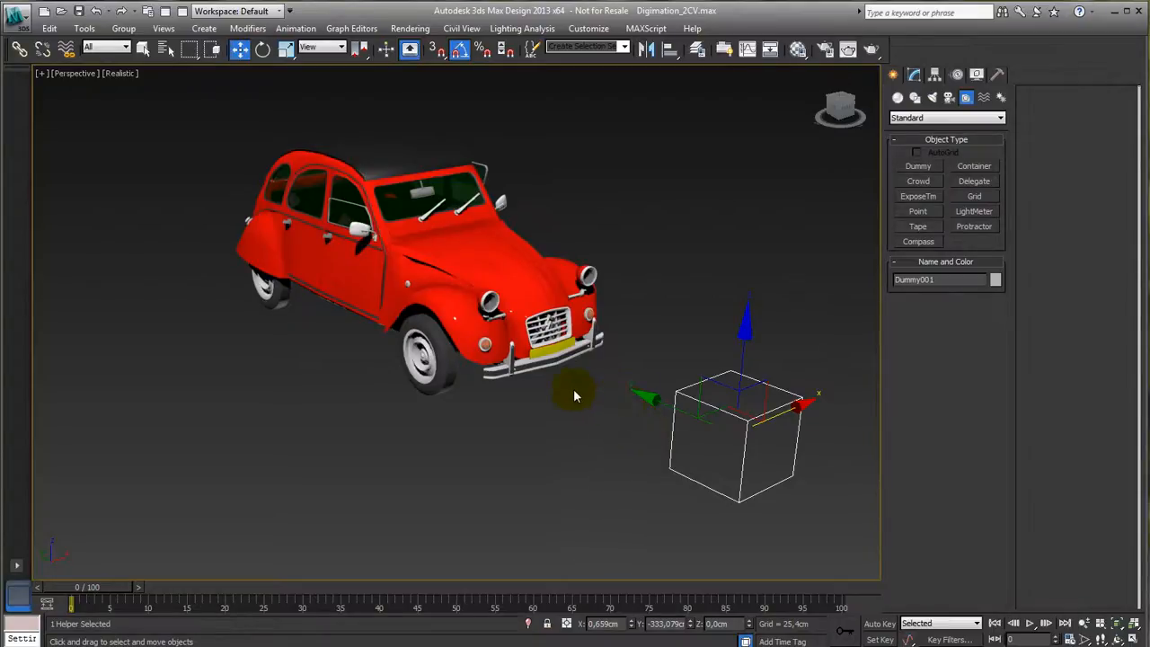
# Select front_wheel_left on the 2CV in the Perspective viewport.
pyautogui.click(428, 351)
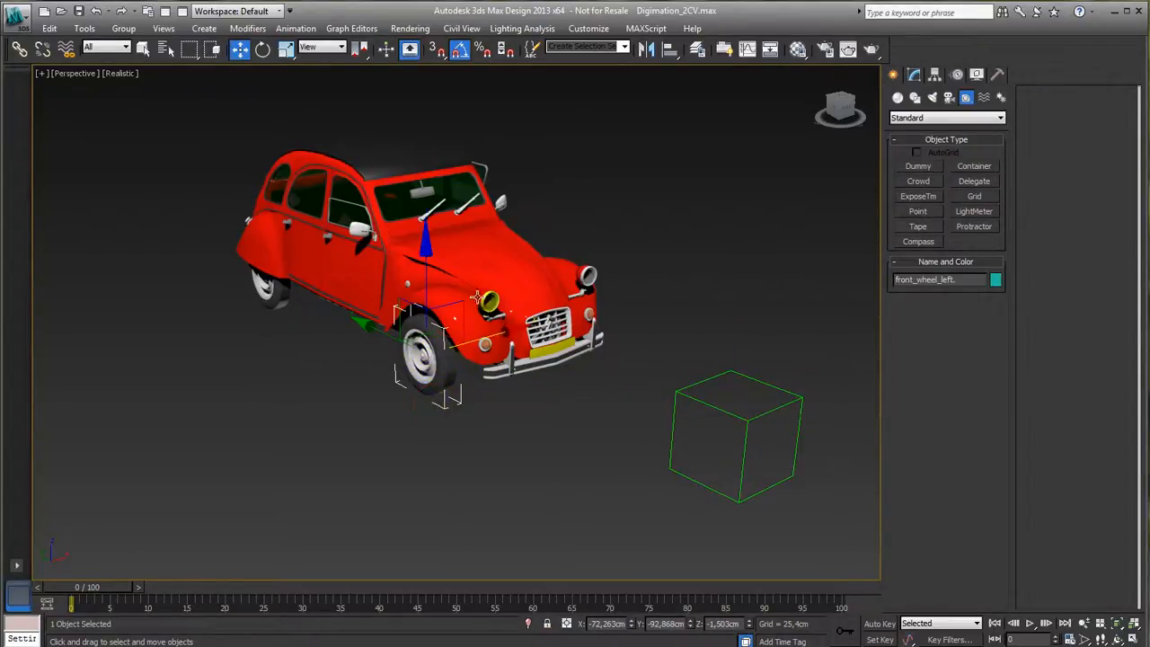
pyautogui.moveTo(727, 413)
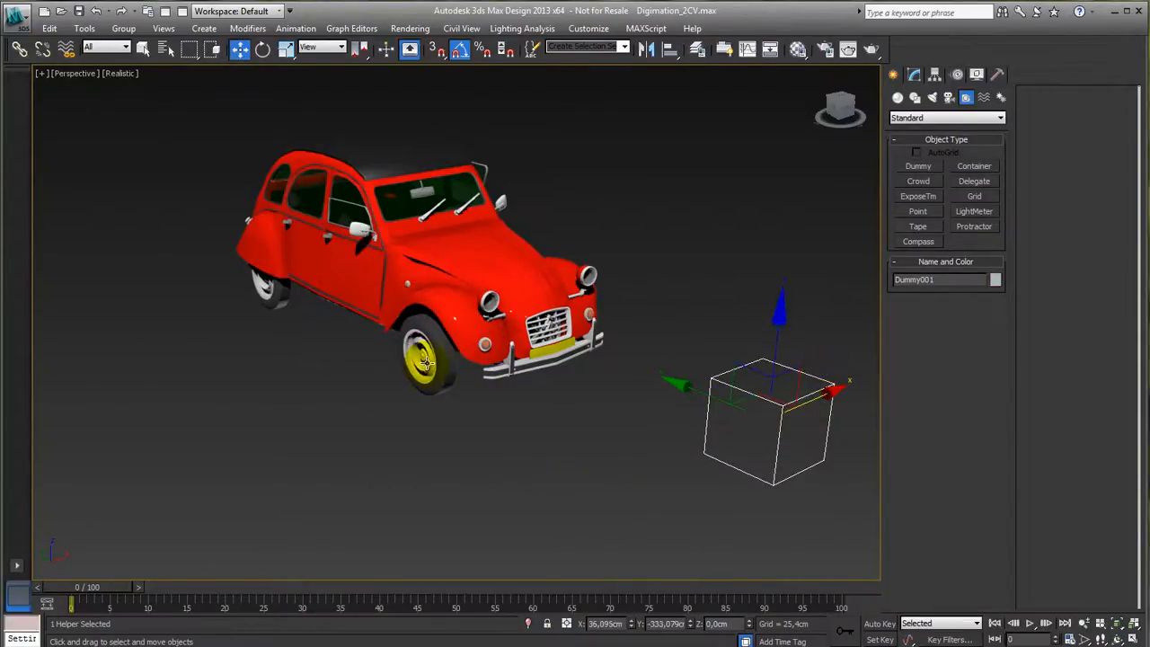
pyautogui.click(428, 362)
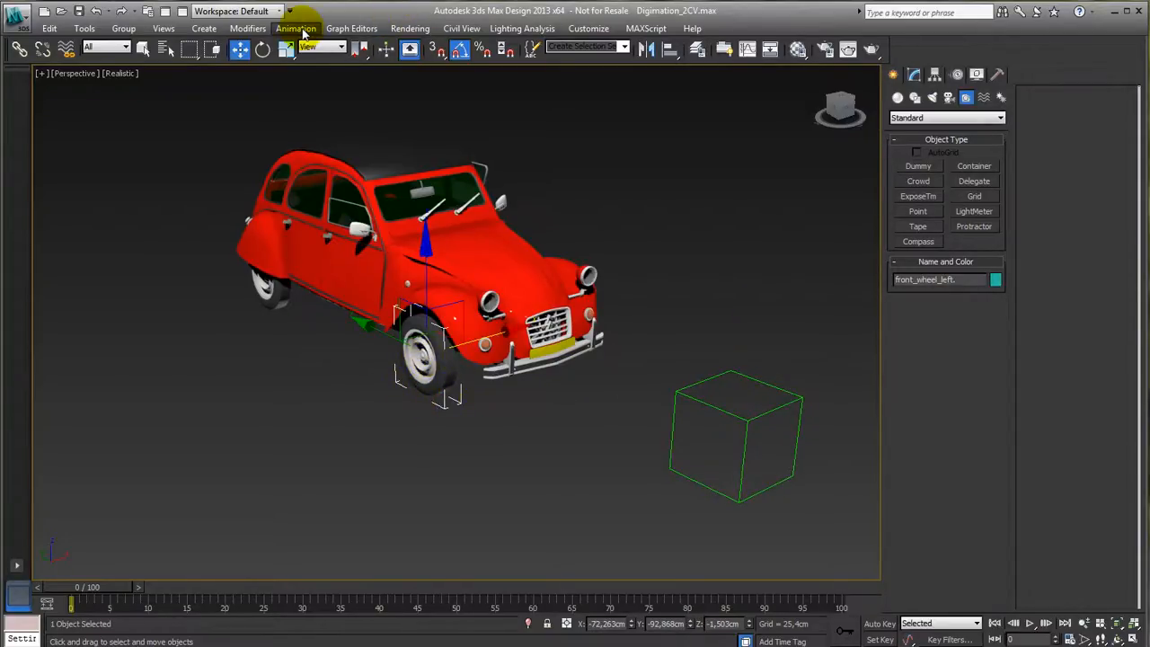
# Apply a LookAt Constraint to front_wheel_left with Dummy001 as its target.
pyautogui.click(295, 28)
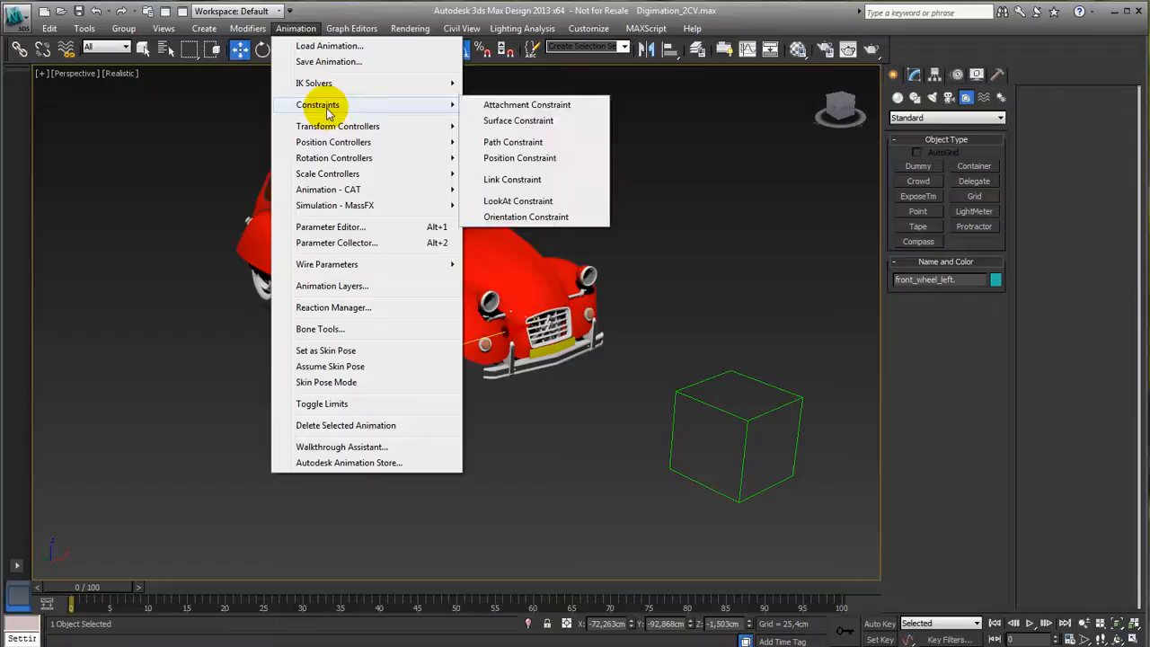
pyautogui.click(517, 201)
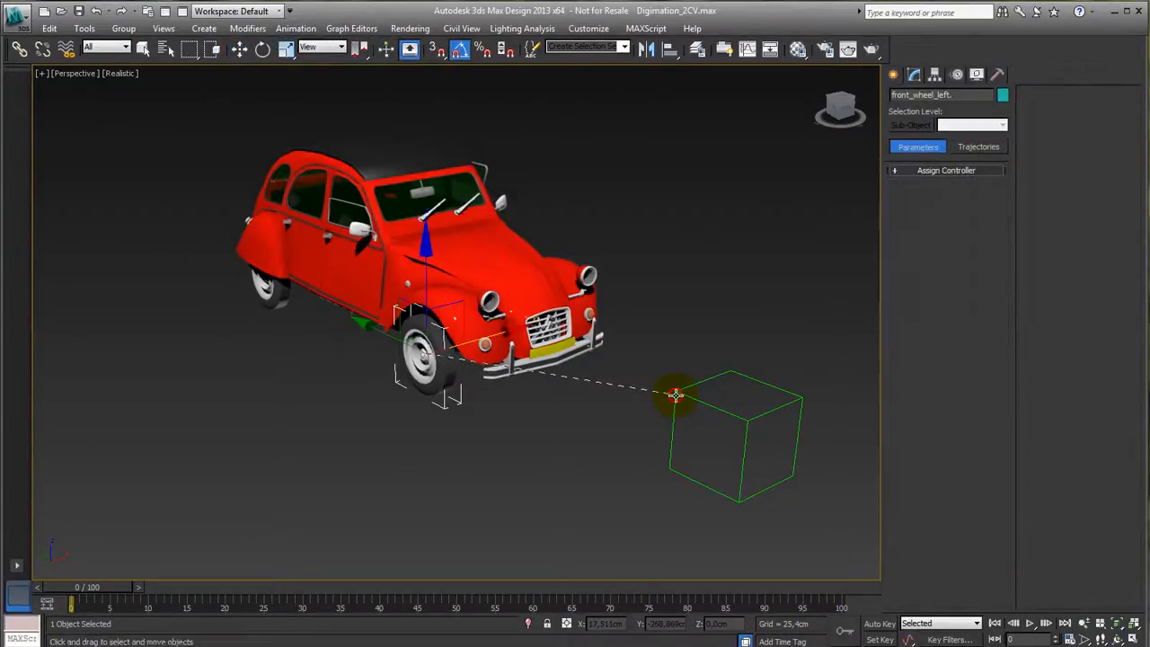
pyautogui.click(945, 169)
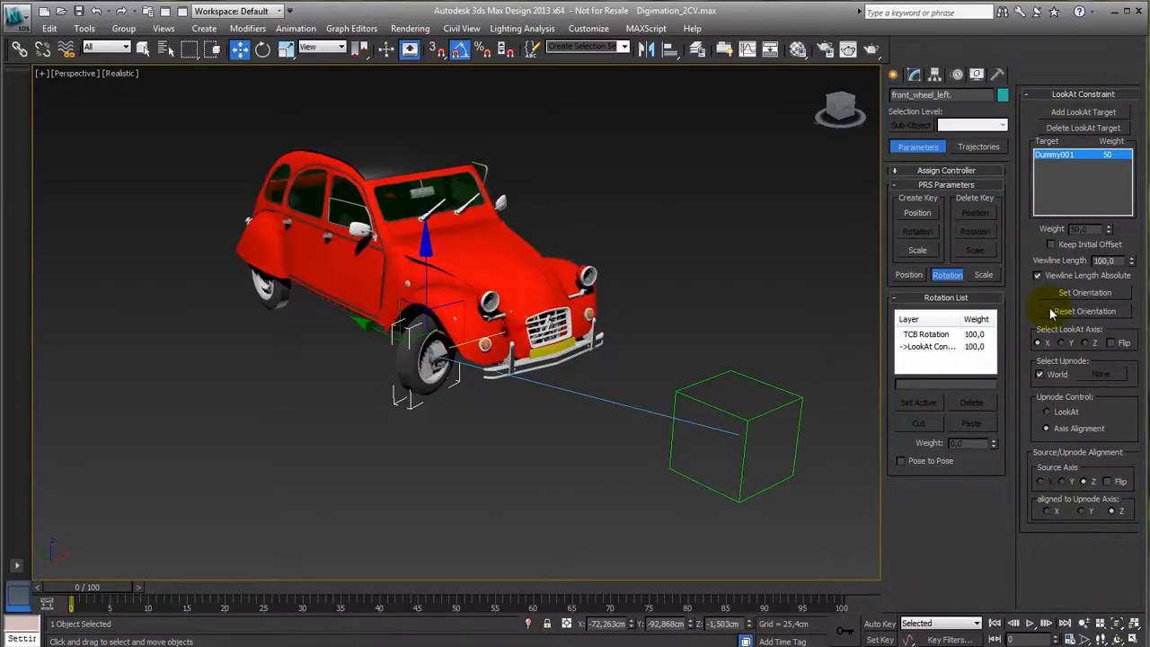
pyautogui.moveTo(1068, 148)
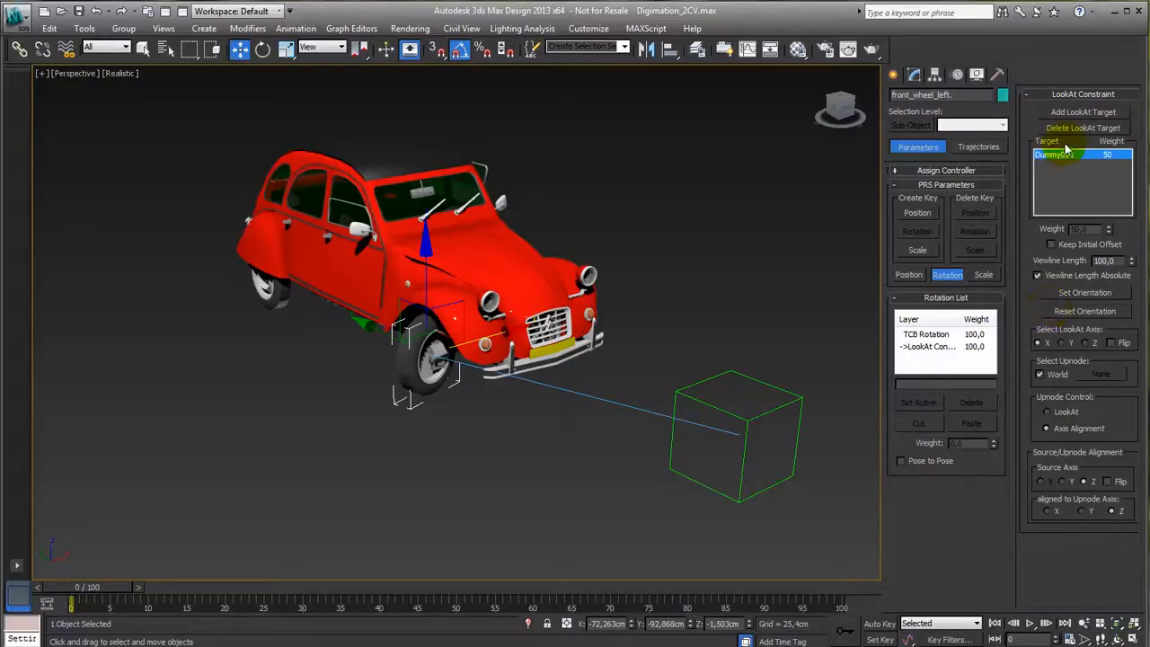
pyautogui.moveTo(1067, 188)
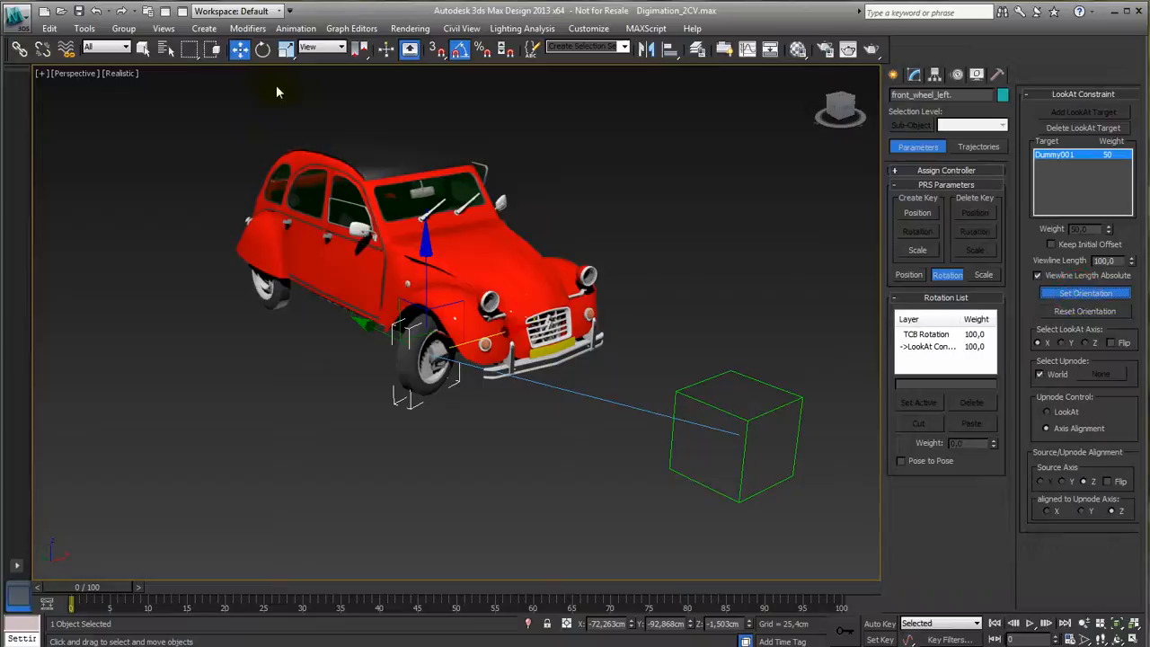
# Drag Dummy001 in the viewport and watch the left wheel turn toward it.
pyautogui.click(263, 50)
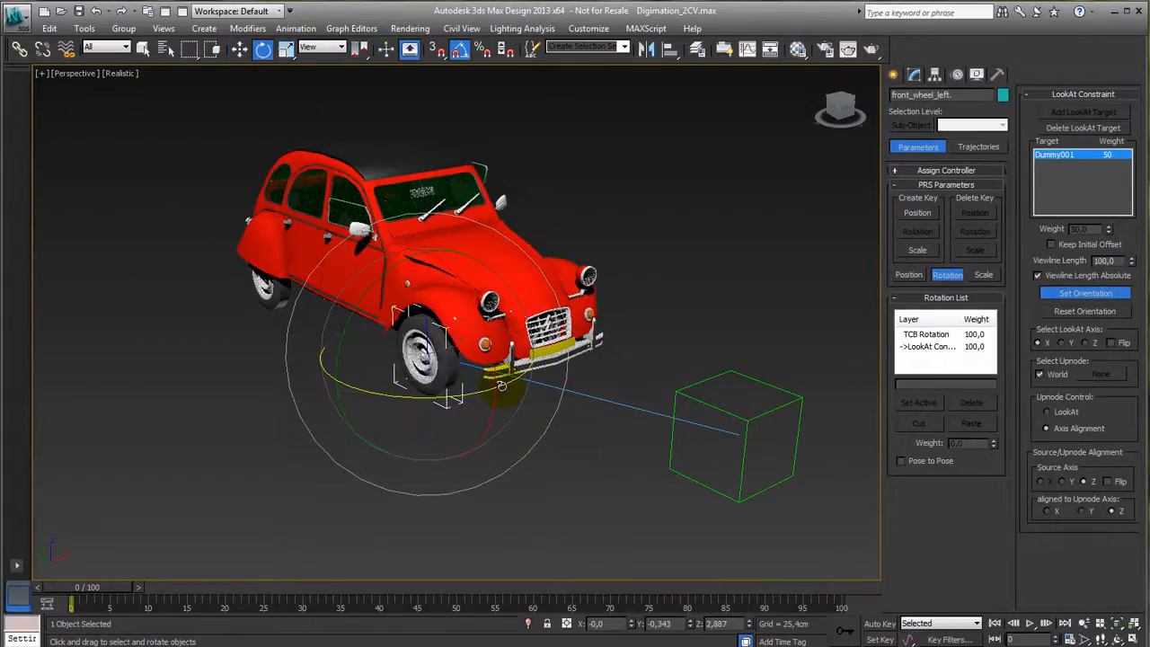
pyautogui.click(732, 436)
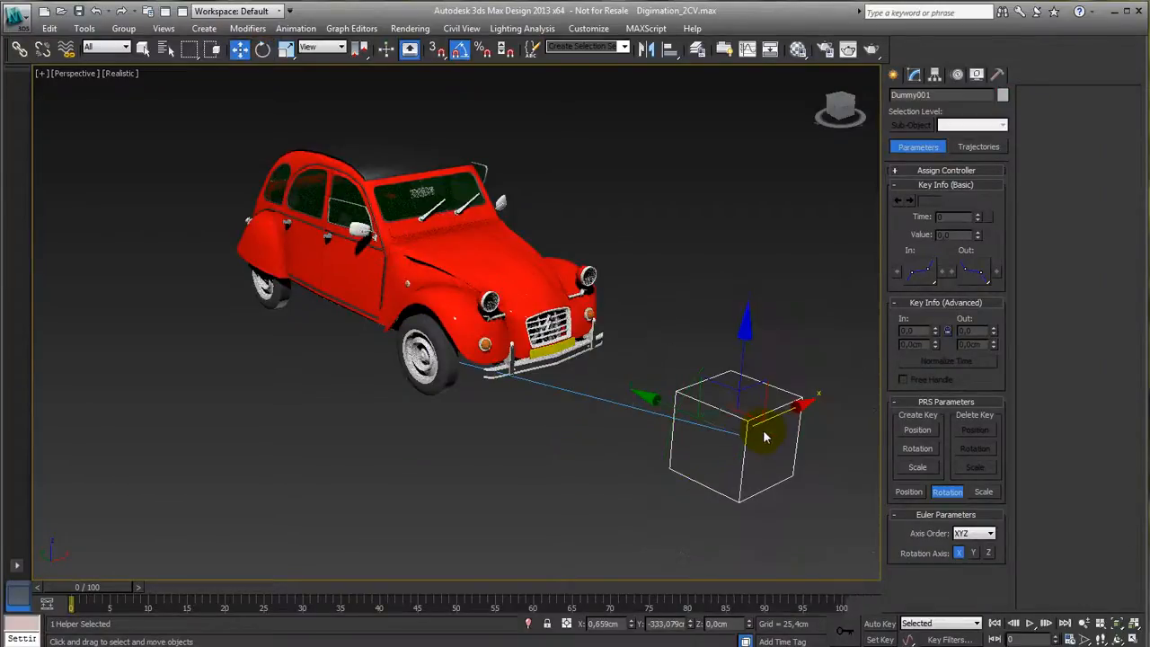
pyautogui.moveTo(763, 436); pyautogui.dragTo(643, 463)
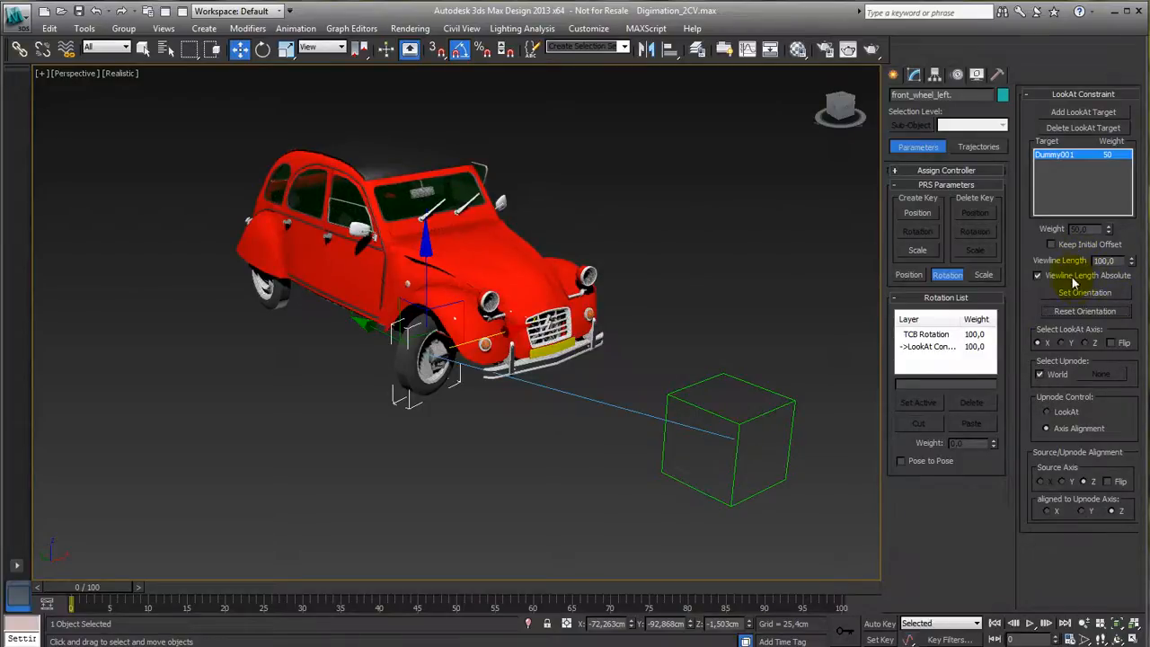
# Enable Keep Initial Offset on the wheel's LookAt constraint and try a flipped LookAt axis.
pyautogui.click(1130, 258)
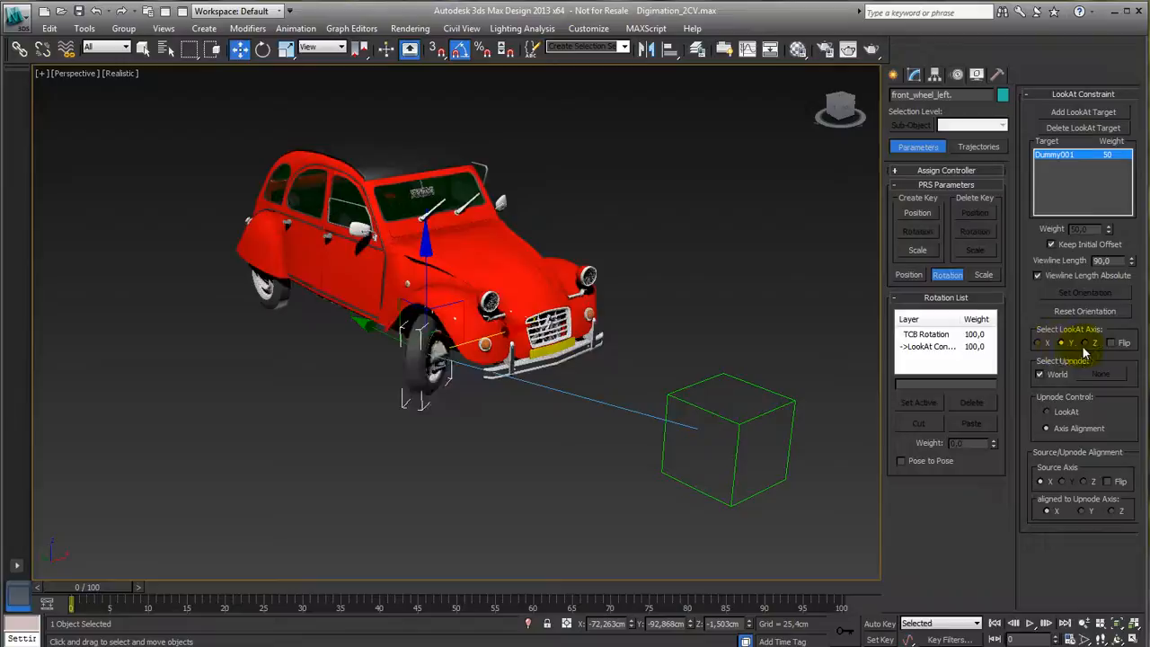
pyautogui.click(1112, 342)
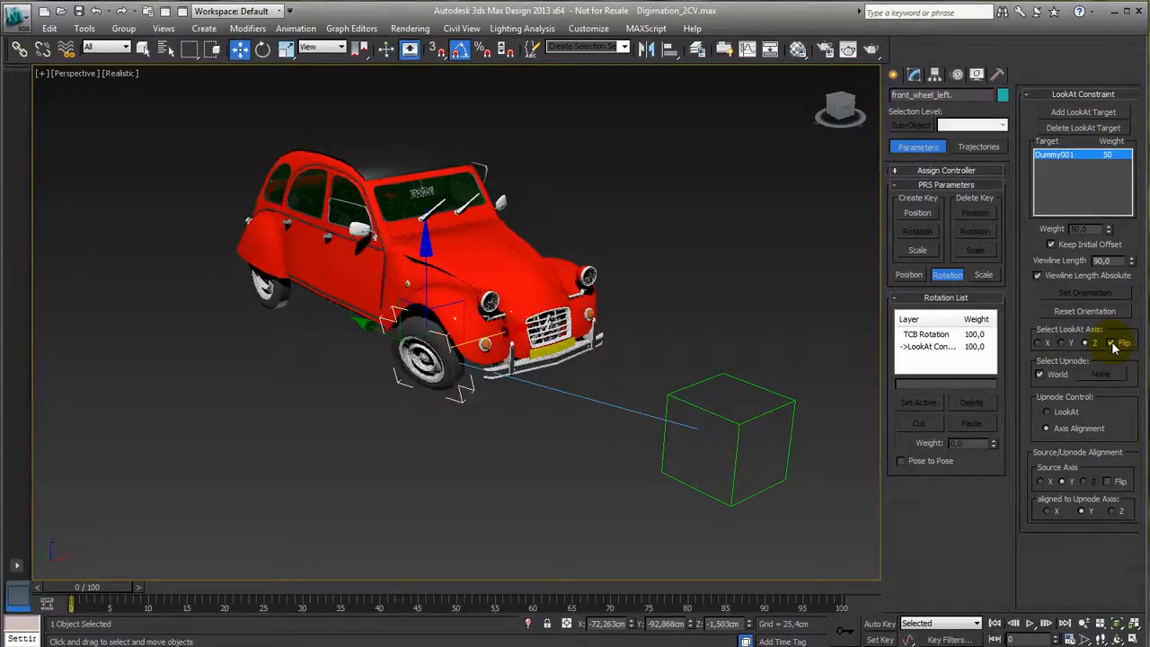
pyautogui.click(1038, 341)
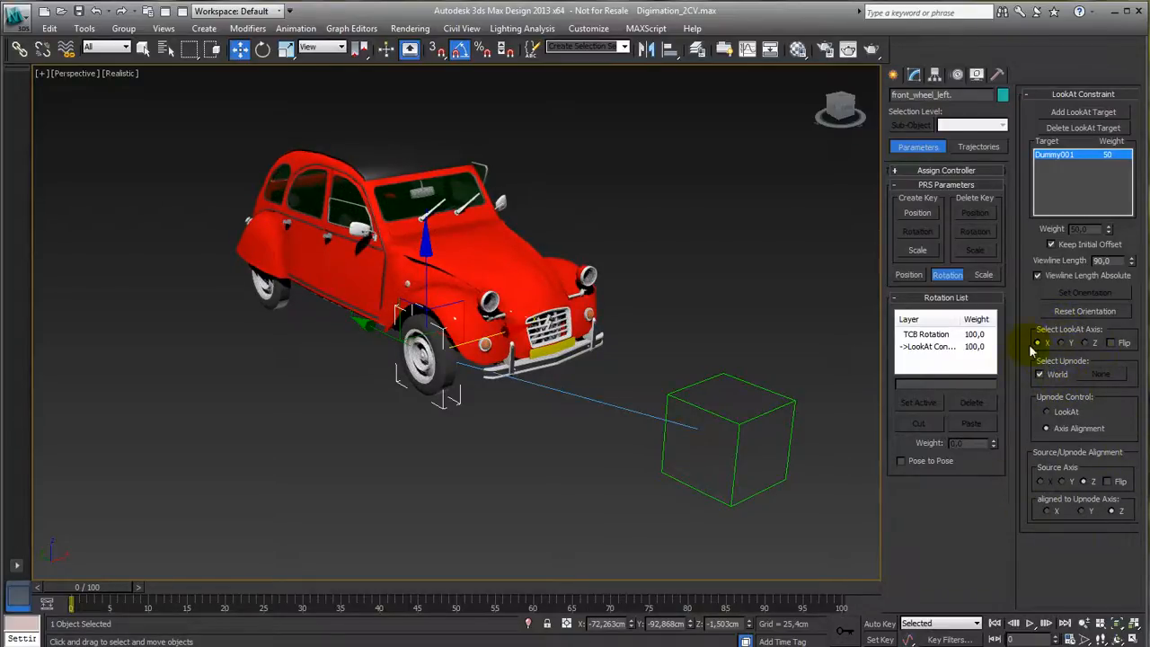
pyautogui.moveTo(1082, 374)
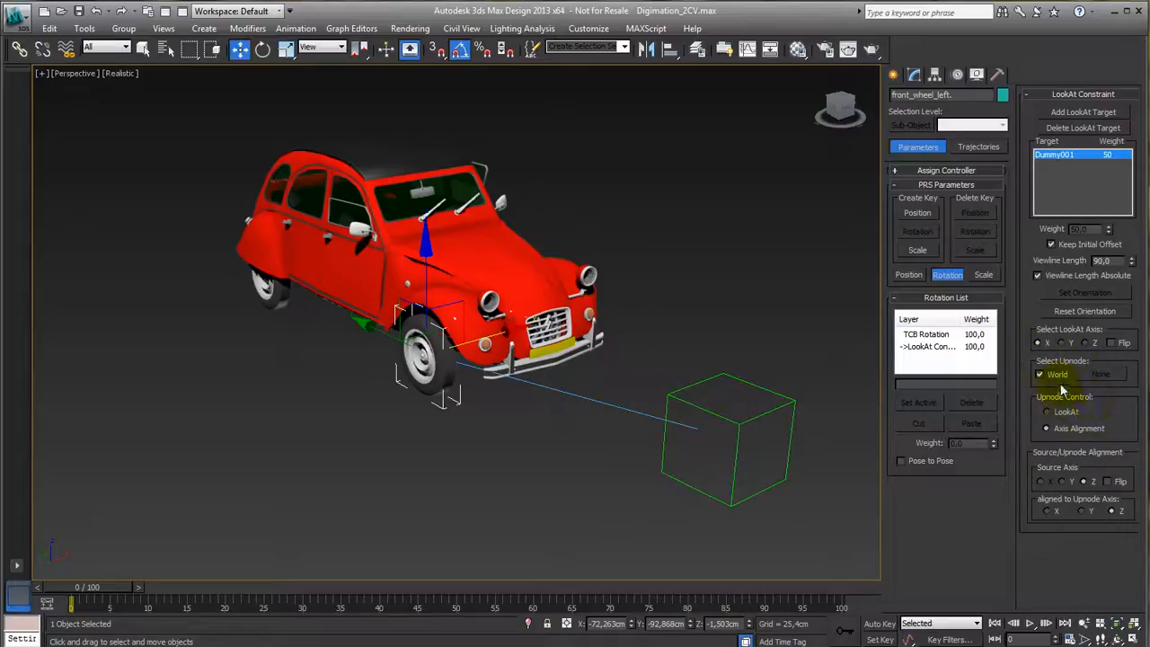
# Move Dummy001 in front of and beside the car to check steering, then select front_wheel_right.
pyautogui.click(727, 440)
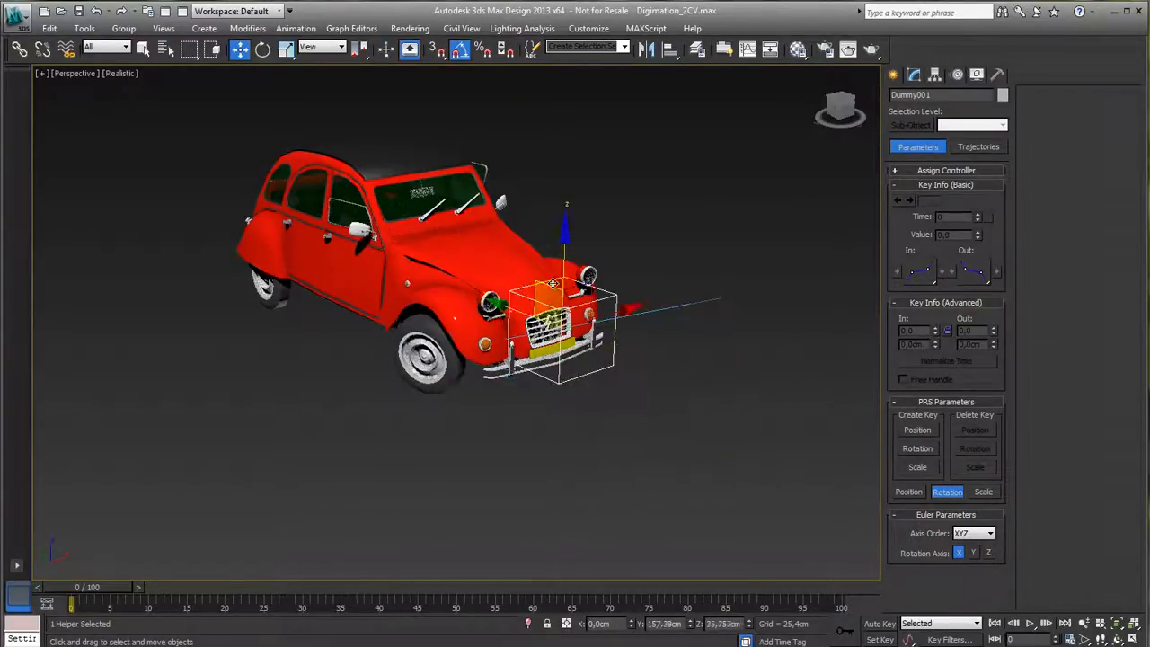
pyautogui.moveTo(553, 332); pyautogui.dragTo(399, 368)
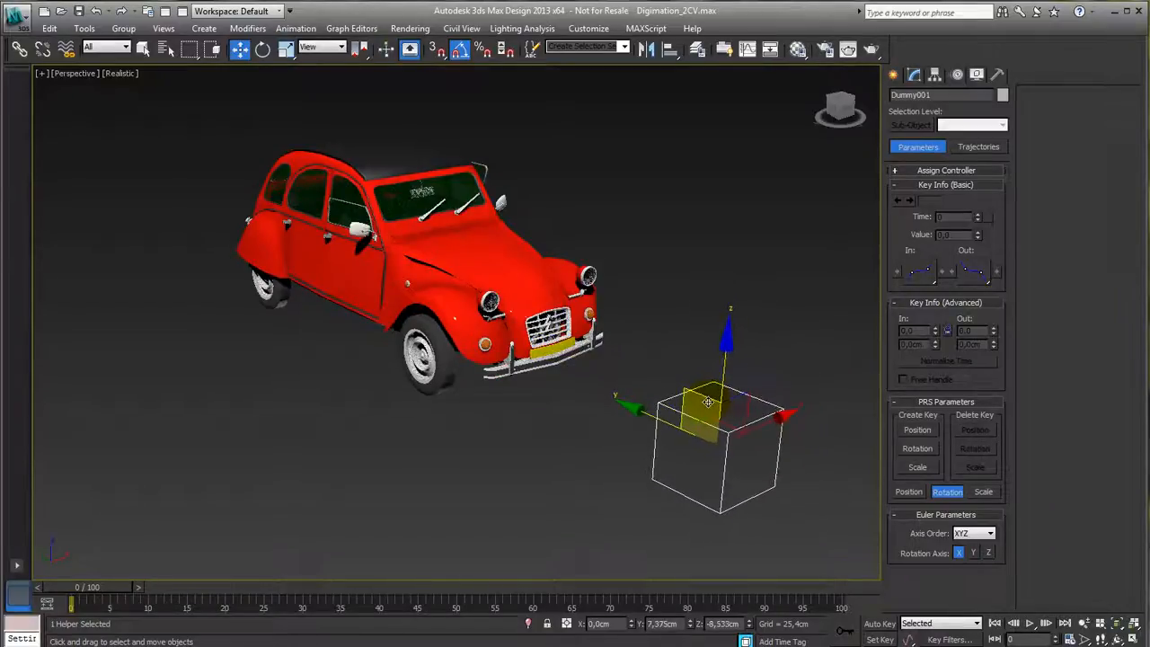
pyautogui.moveTo(710, 402); pyautogui.dragTo(668, 399)
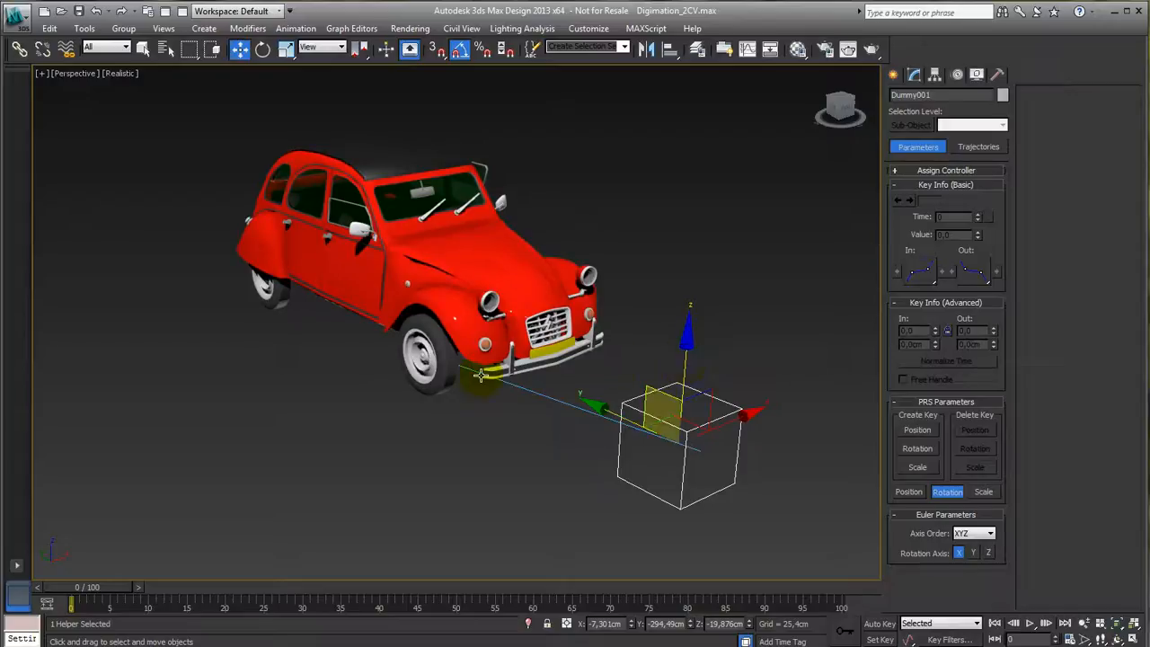
pyautogui.click(431, 372)
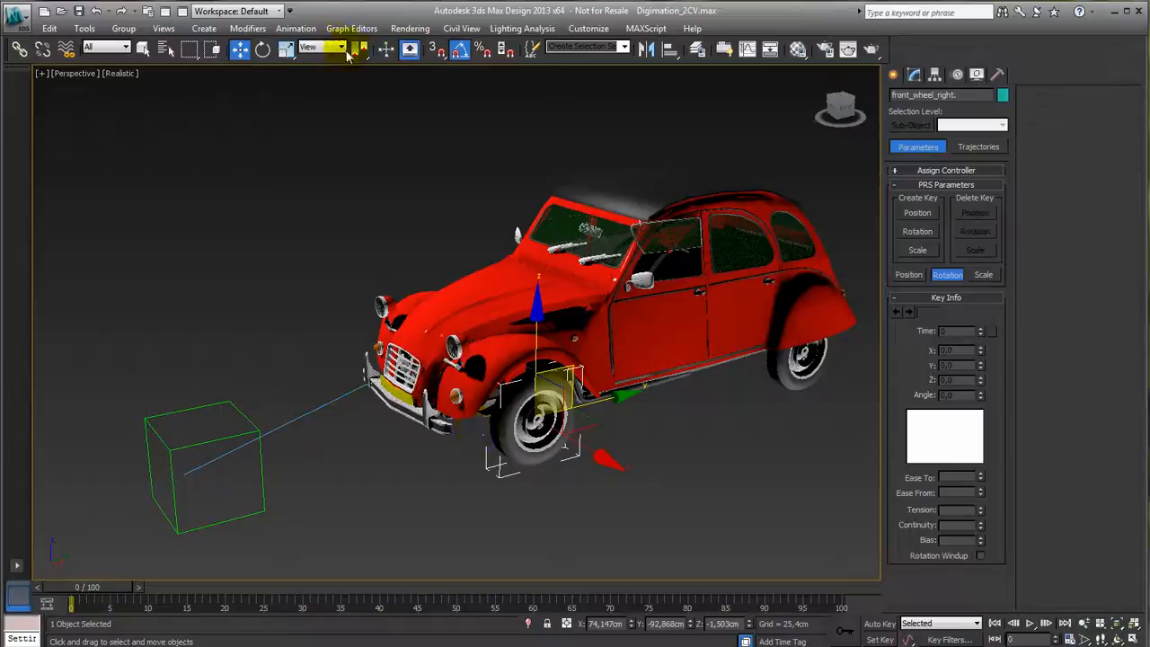
# Apply a LookAt Constraint to front_wheel_right aimed at Dummy001.
pyautogui.click(294, 28)
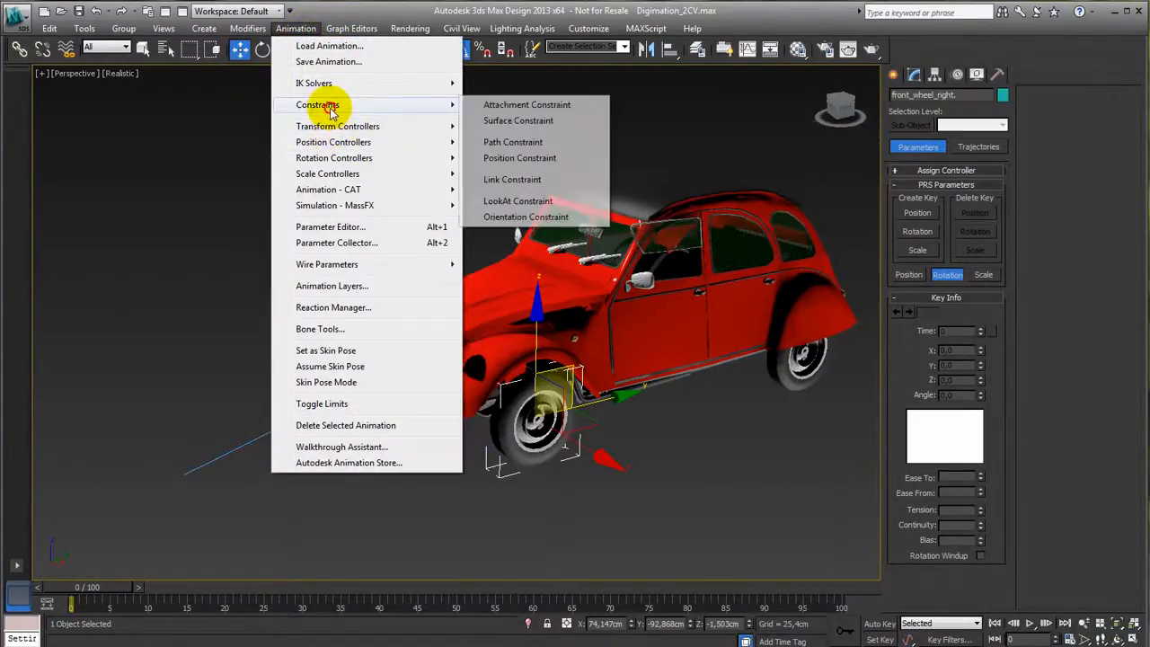
pyautogui.click(518, 201)
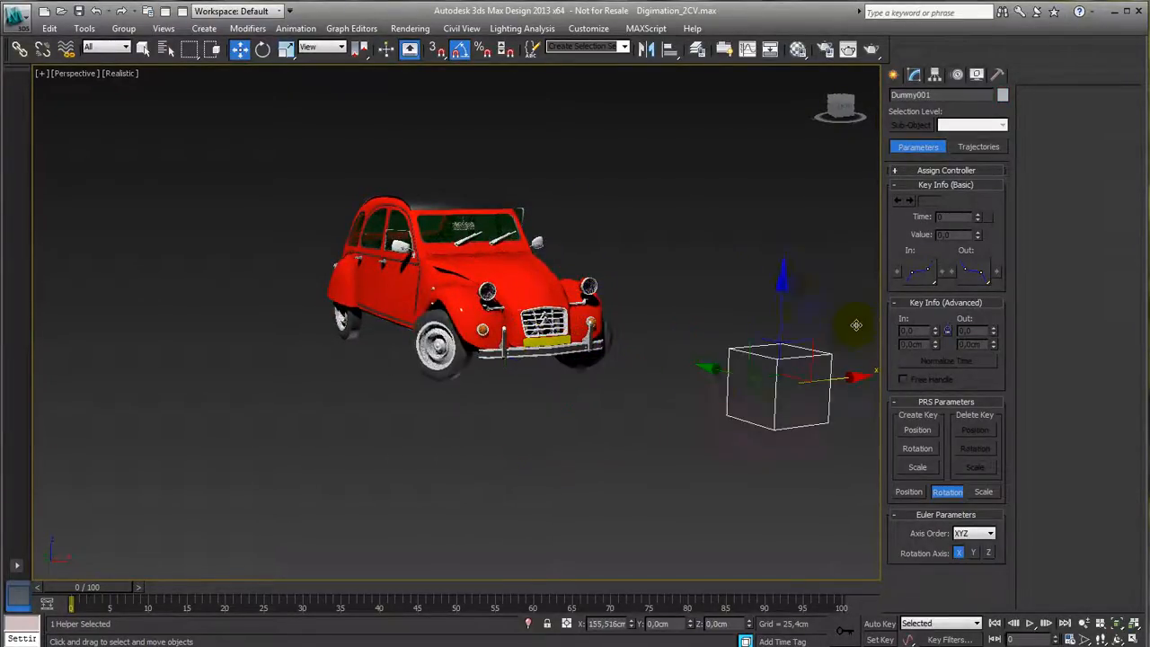
# Drag Dummy001 left and right so both front wheels steer to follow it.
pyautogui.moveTo(776, 381); pyautogui.dragTo(665, 395)
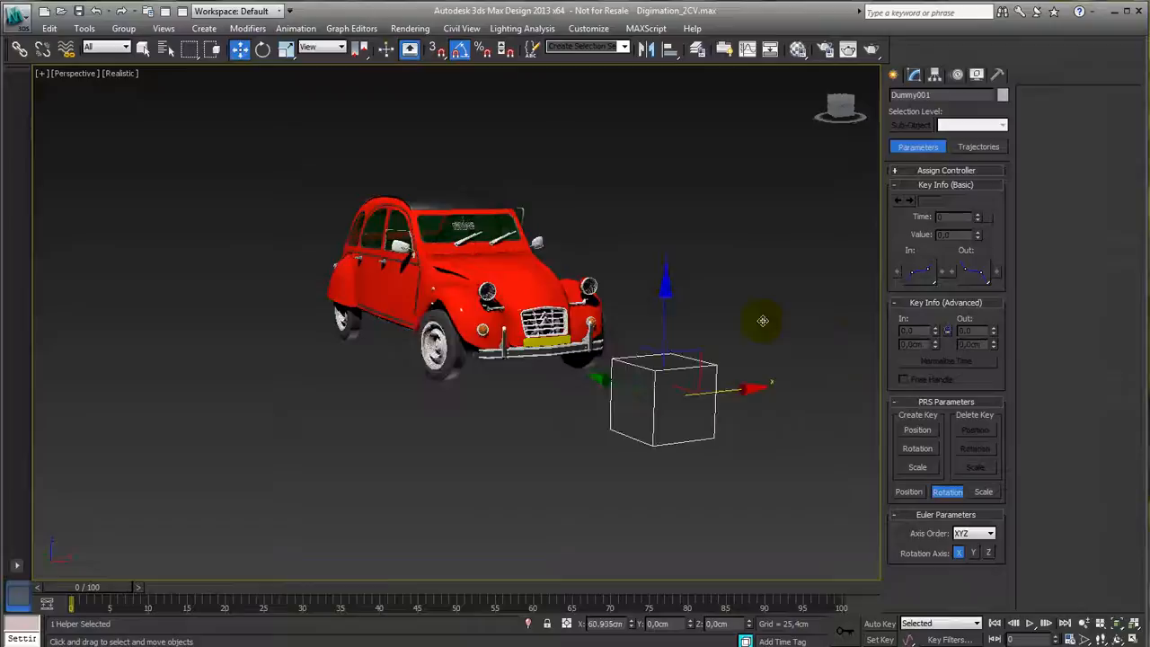
pyautogui.moveTo(665, 396); pyautogui.dragTo(440, 422)
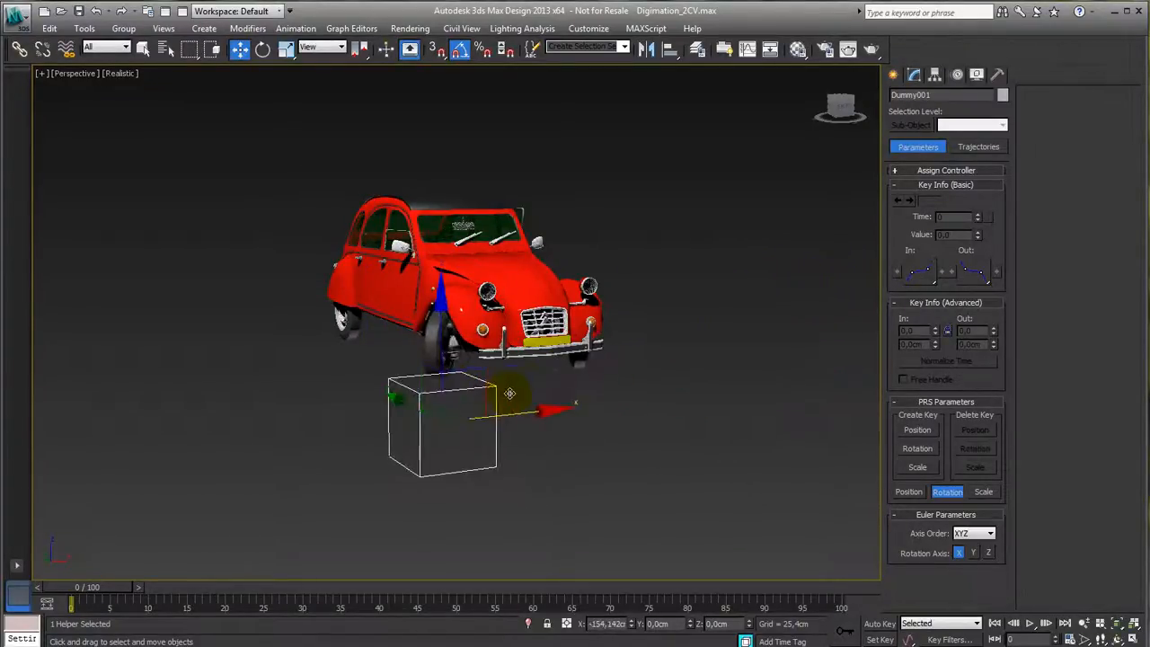
pyautogui.moveTo(440, 413); pyautogui.dragTo(665, 391)
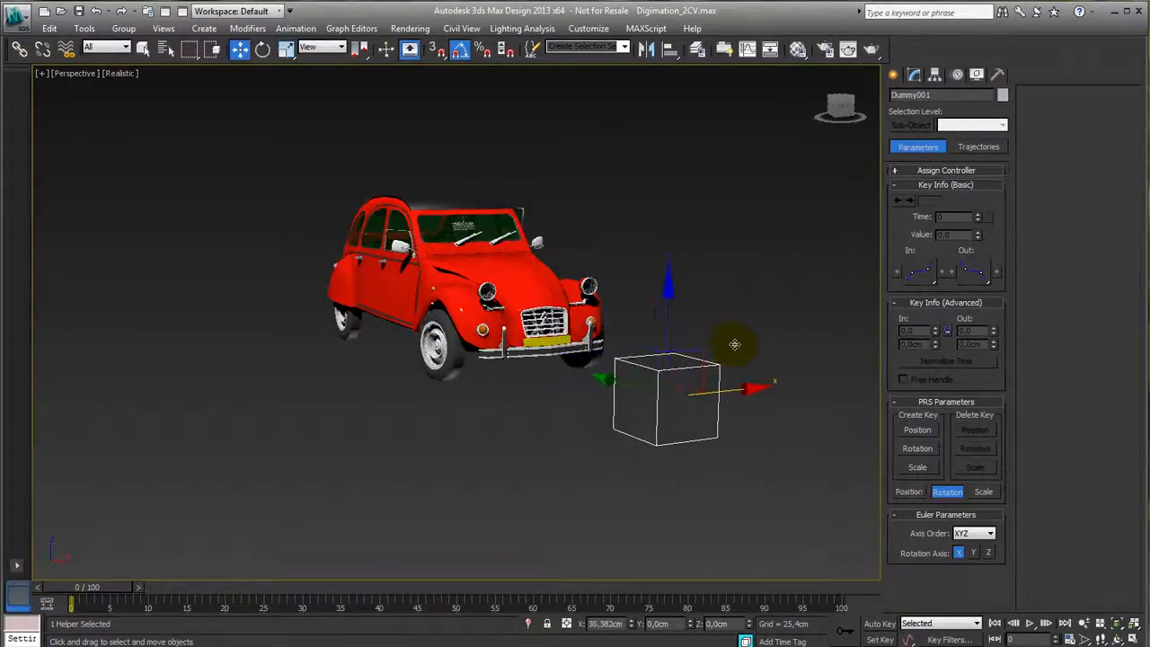